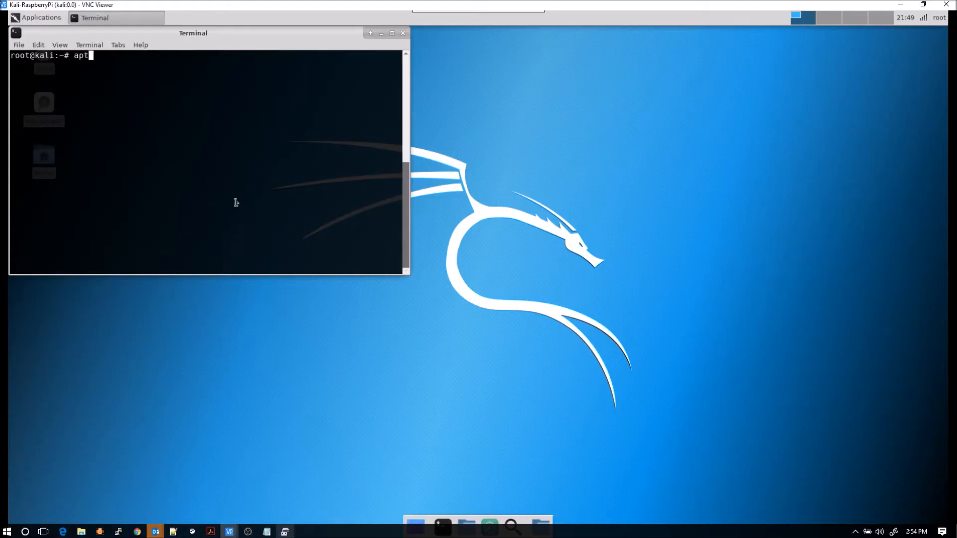
# Step: Run apt-get update to refresh the package lists from the repositories
pyautogui.write('-get update')
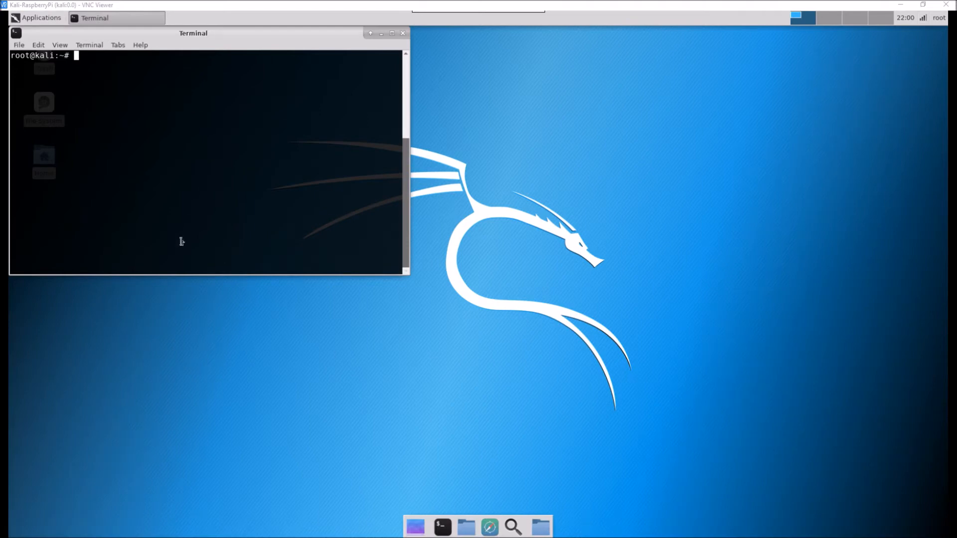
# Step: Run apt-get upgrade and confirm with y to upgrade the 182 outdated packages
pyautogui.write('a')
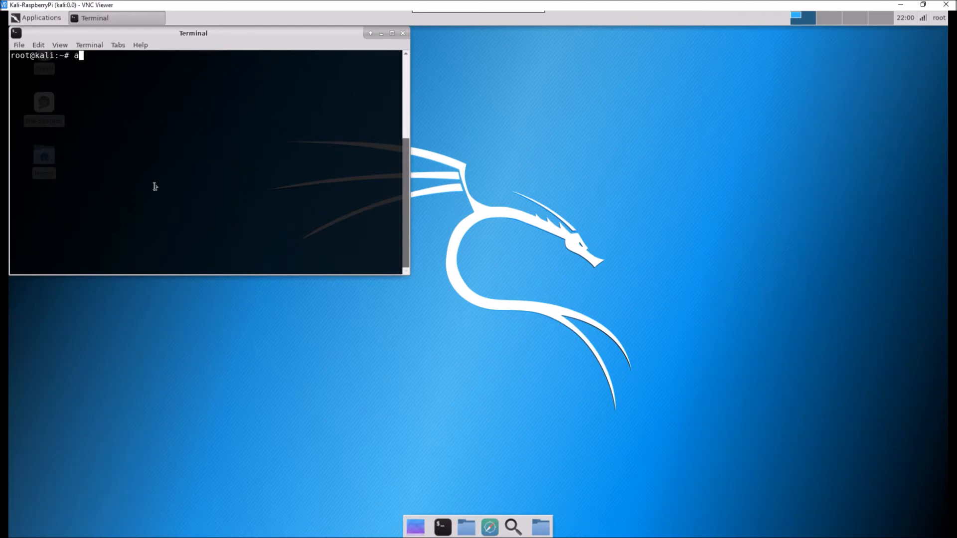
pyautogui.write('pt-get')
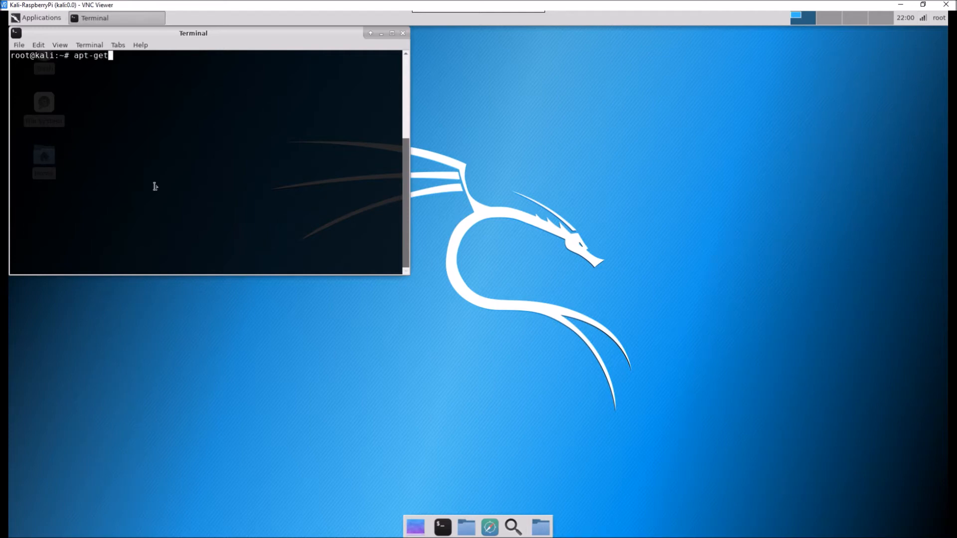
pyautogui.write('" "')
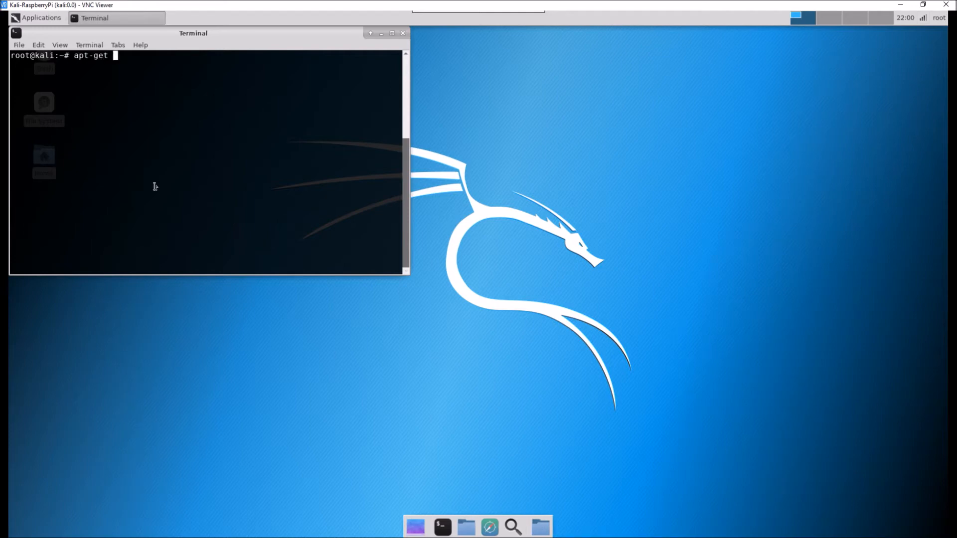
pyautogui.write('upgrade')
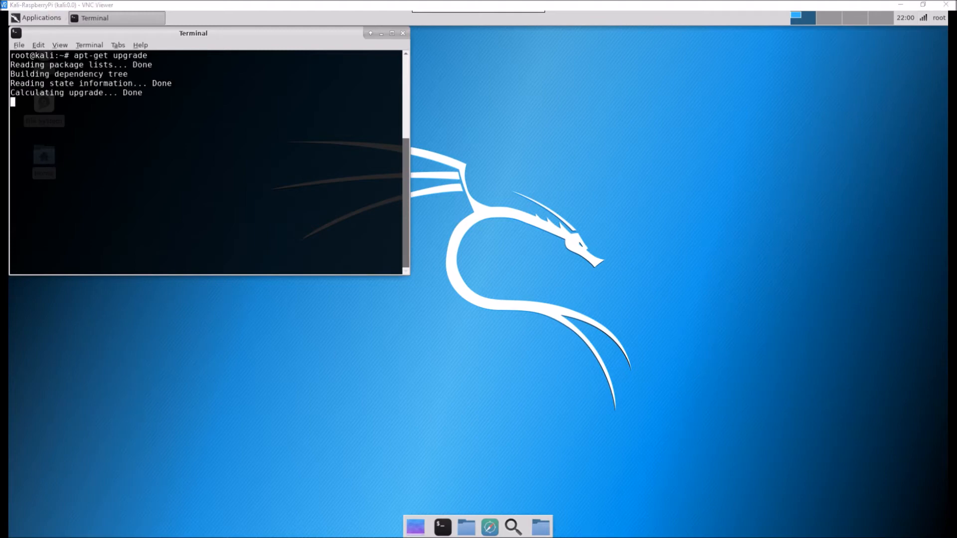
pyautogui.press('Return')
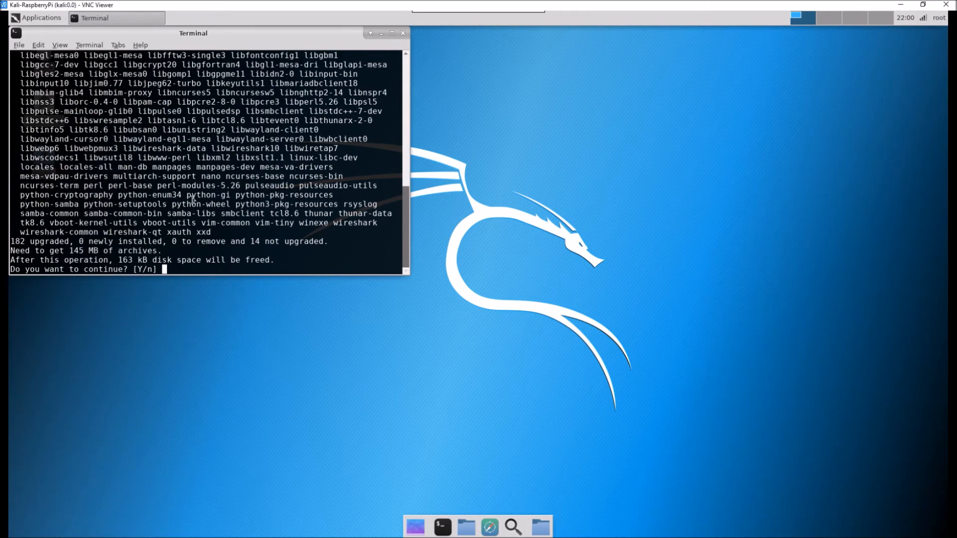
pyautogui.write('y')
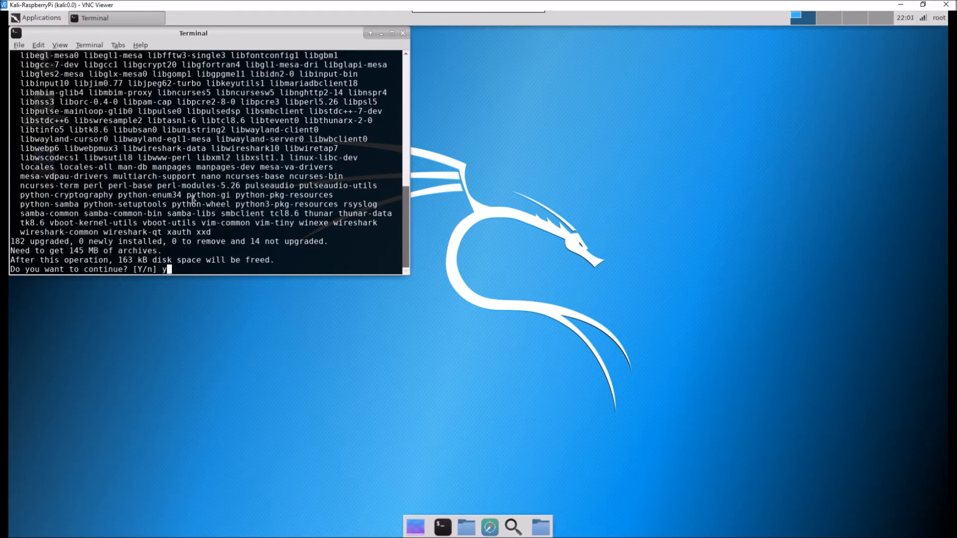
pyautogui.press('Return')
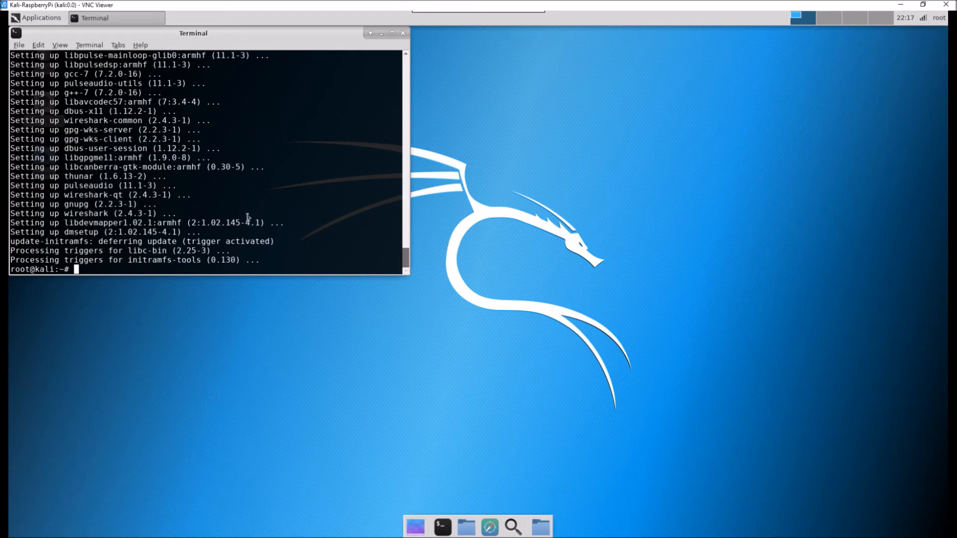
# Step: Run apt-get install kali-linux-full and answer Y to install the 1322-package tool collection
pyautogui.write('apt-get')
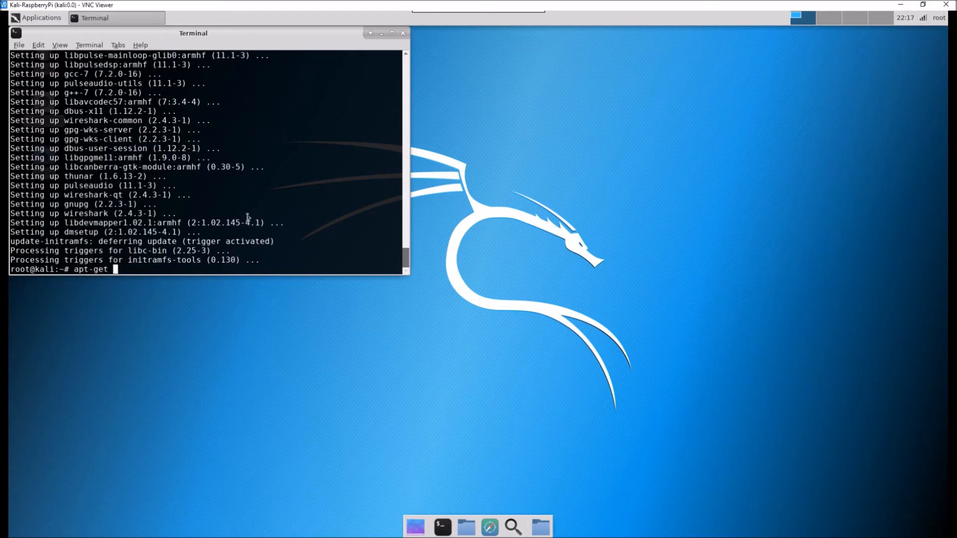
pyautogui.write('install kq')
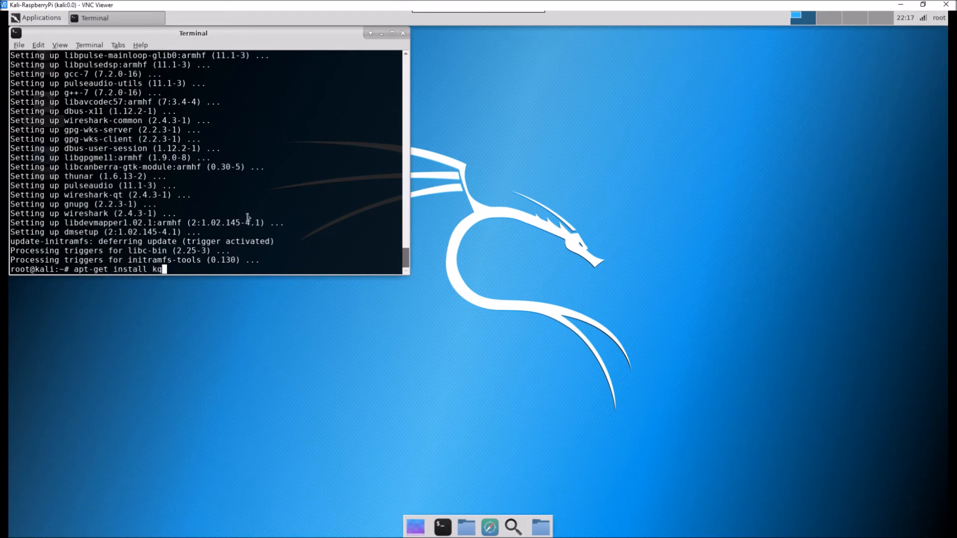
pyautogui.write('li')
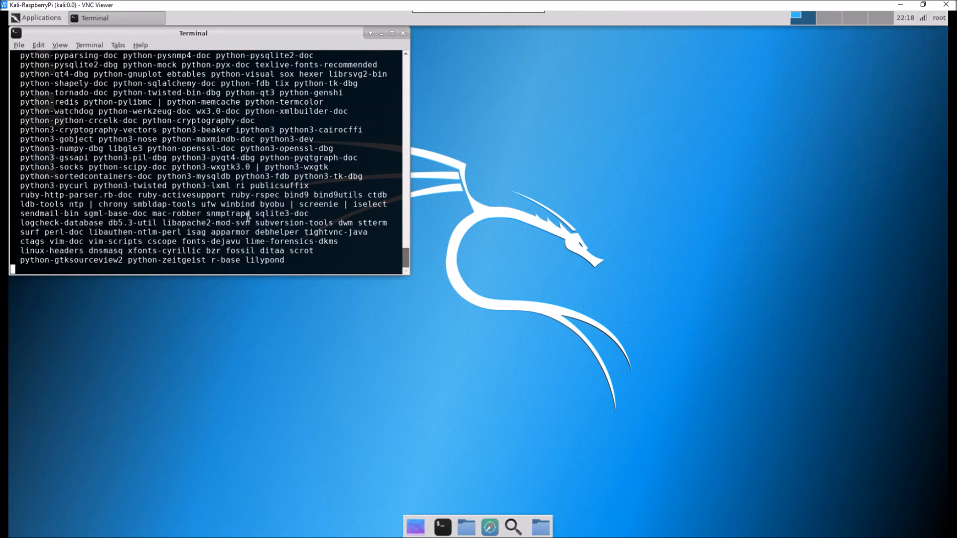
pyautogui.press('Return')
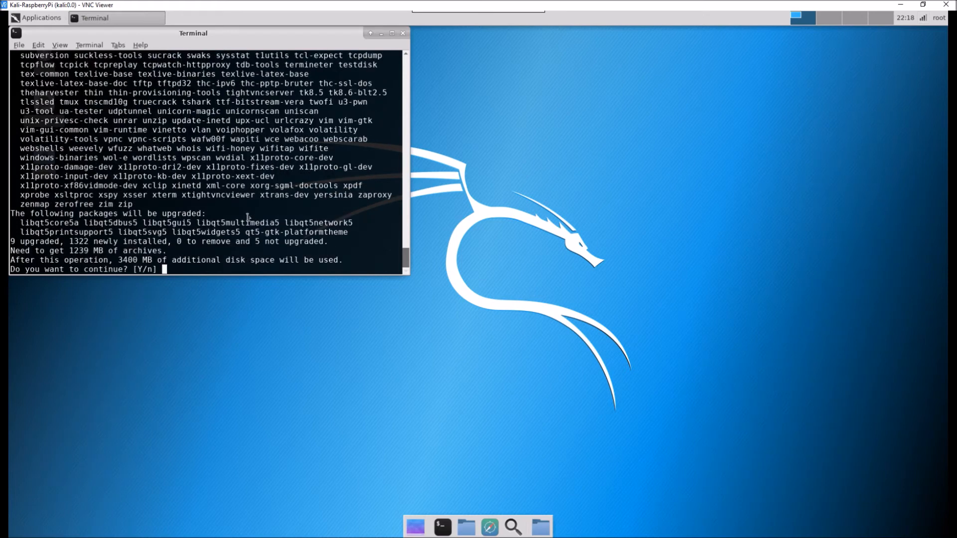
pyautogui.write('Y')
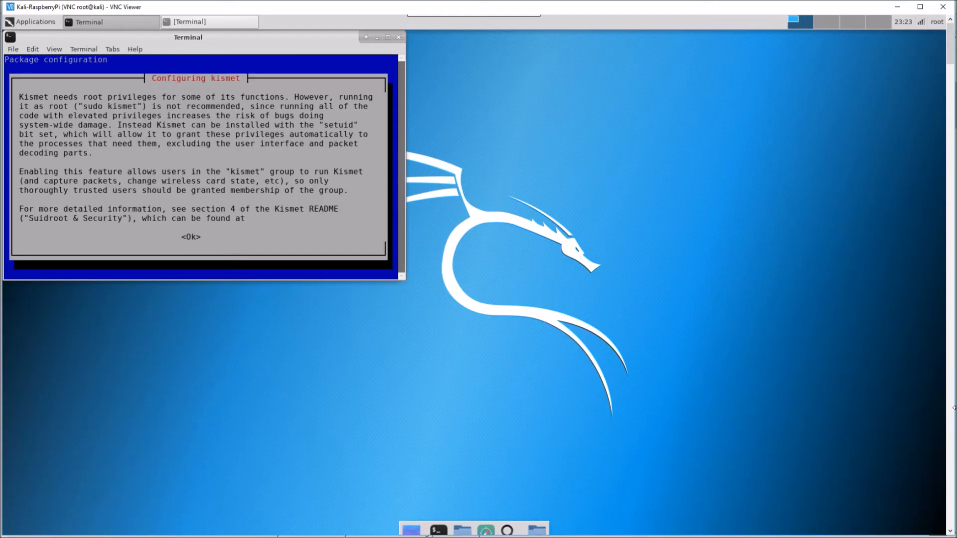
# Step: Accept the Kismet notice with Ok, let the install finish and clear the terminal
pyautogui.click(189, 238)
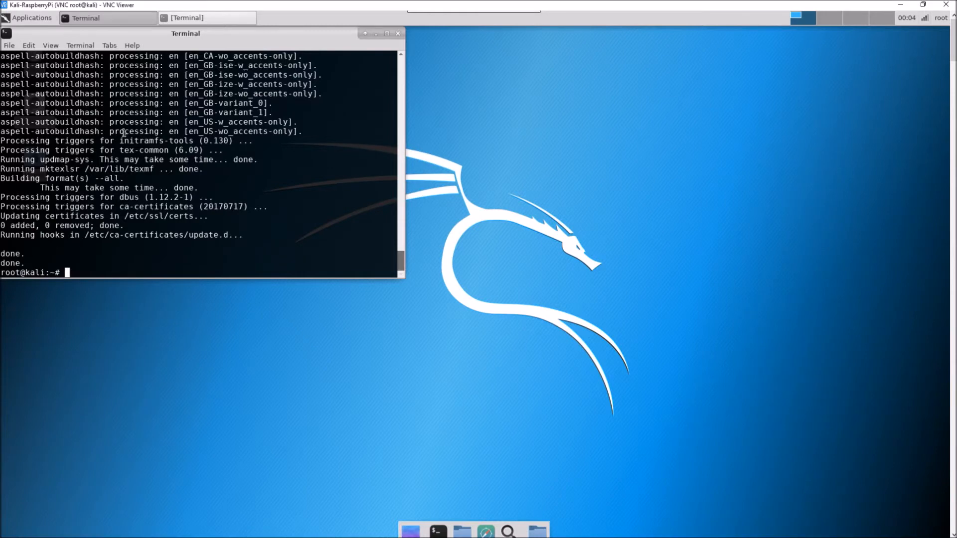
pyautogui.write('cls')
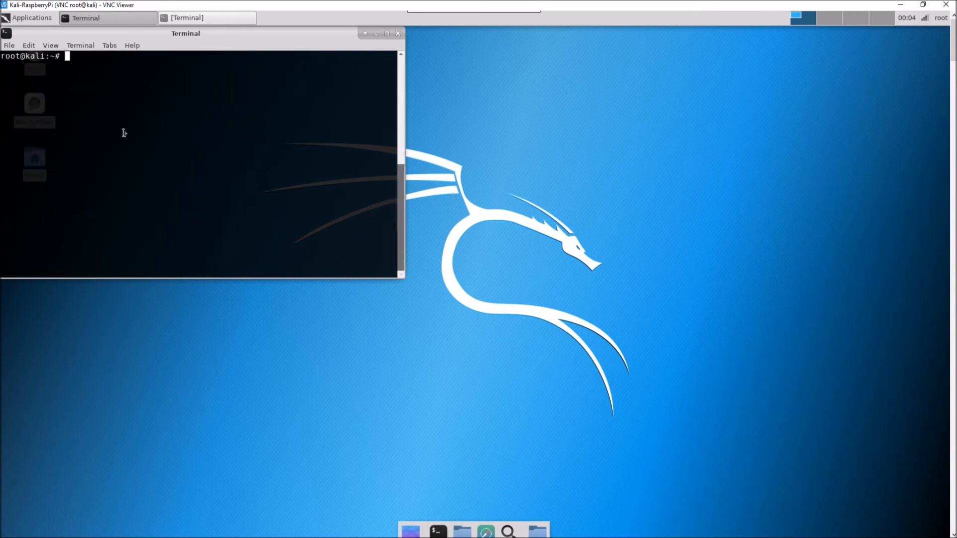
pyautogui.write('df')
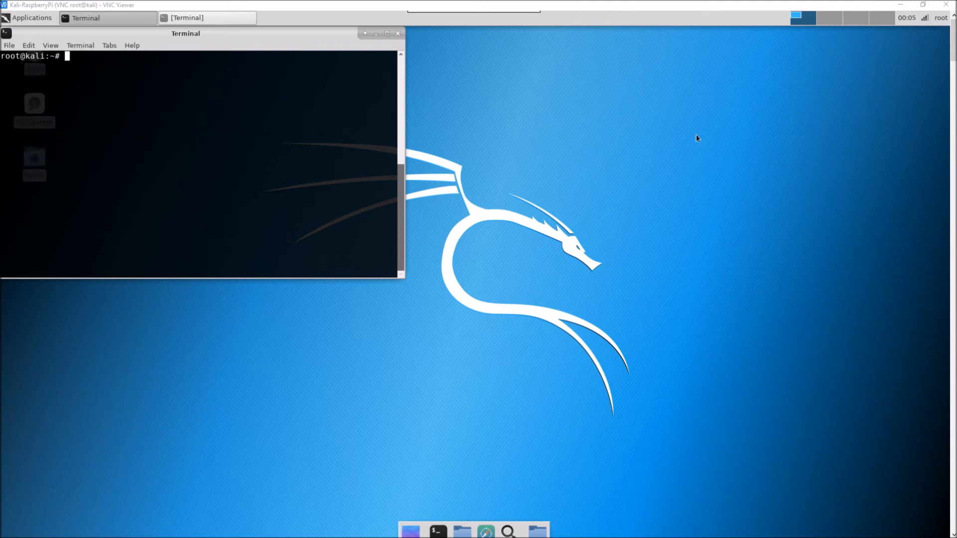
# Step: Show the Applications menu listing Kali categories like Information Gathering and Password Attacks
pyautogui.click(28, 16)
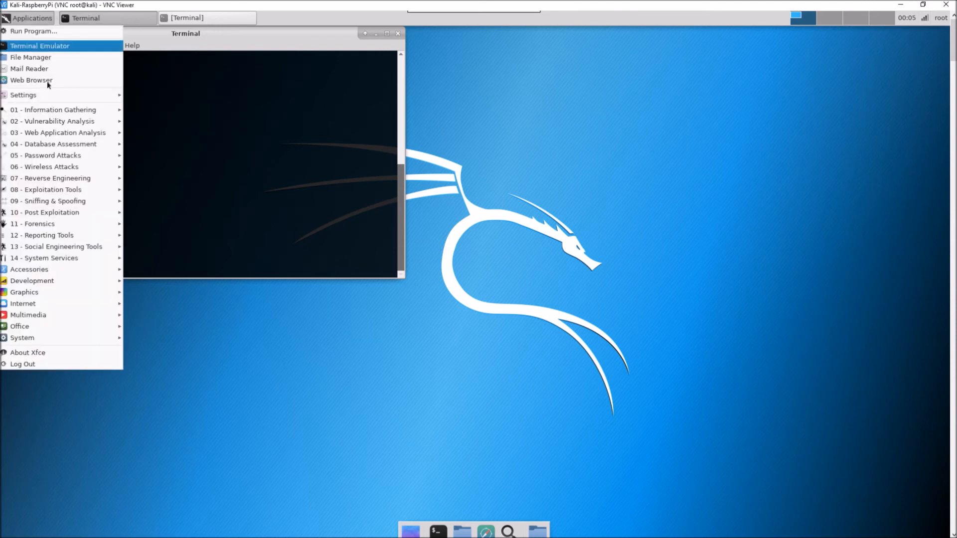
pyautogui.moveTo(55, 110)
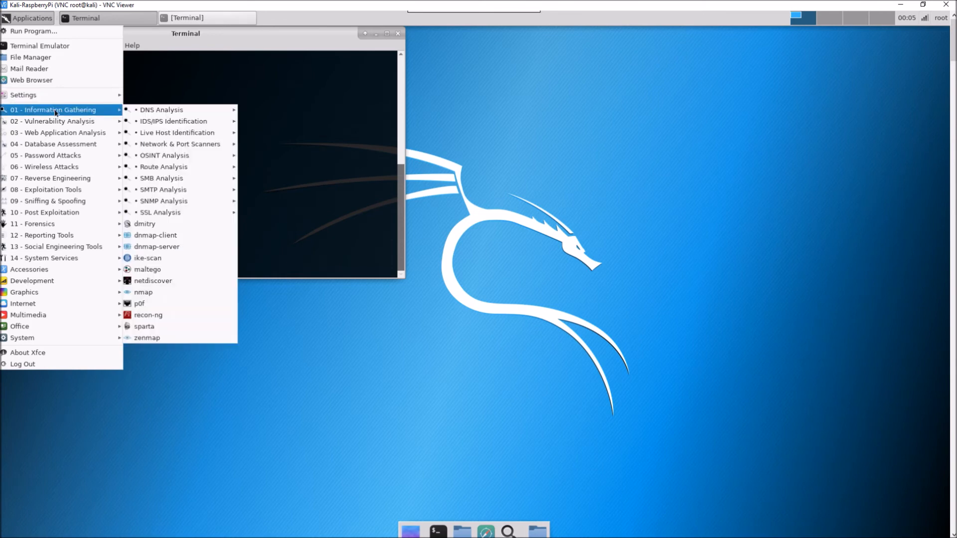
pyautogui.moveTo(53, 121)
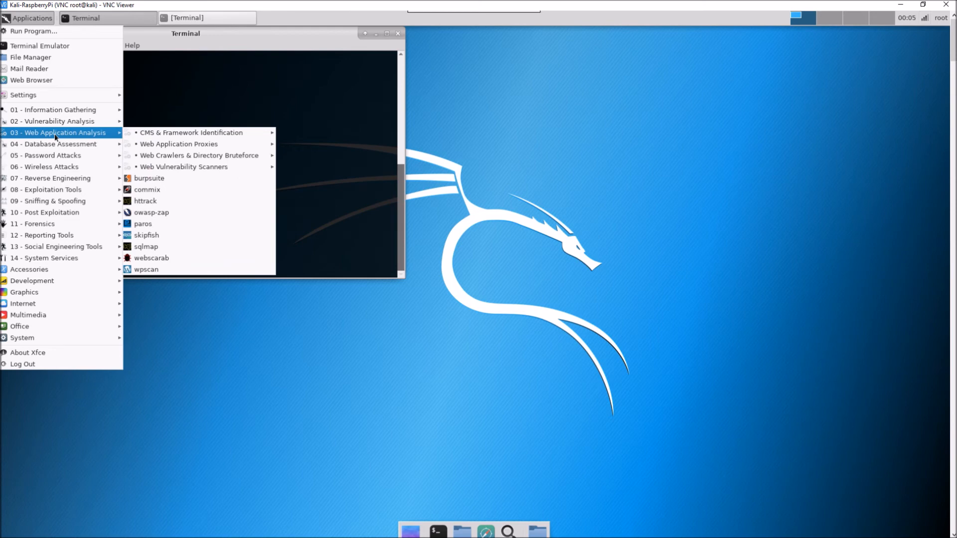
pyautogui.moveTo(54, 143)
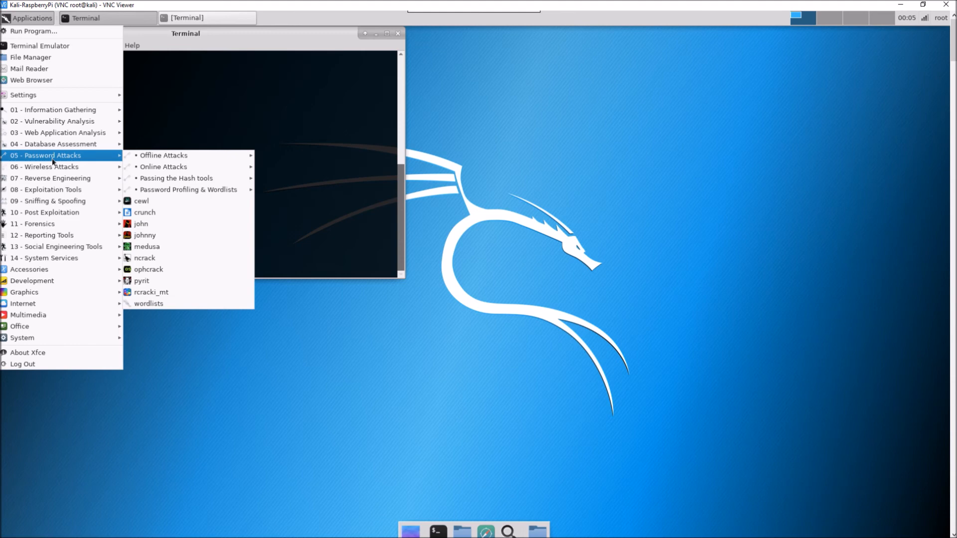
pyautogui.moveTo(50, 179)
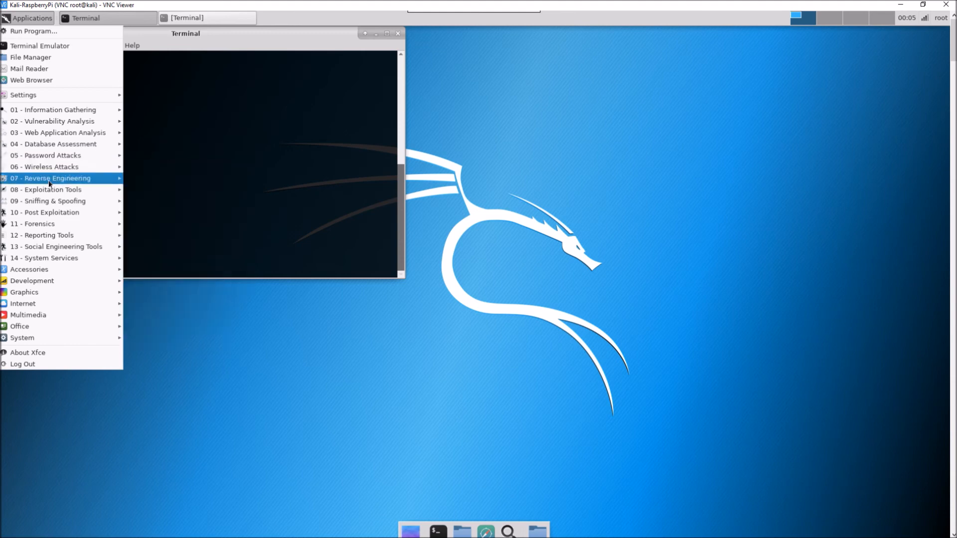
pyautogui.moveTo(46, 189)
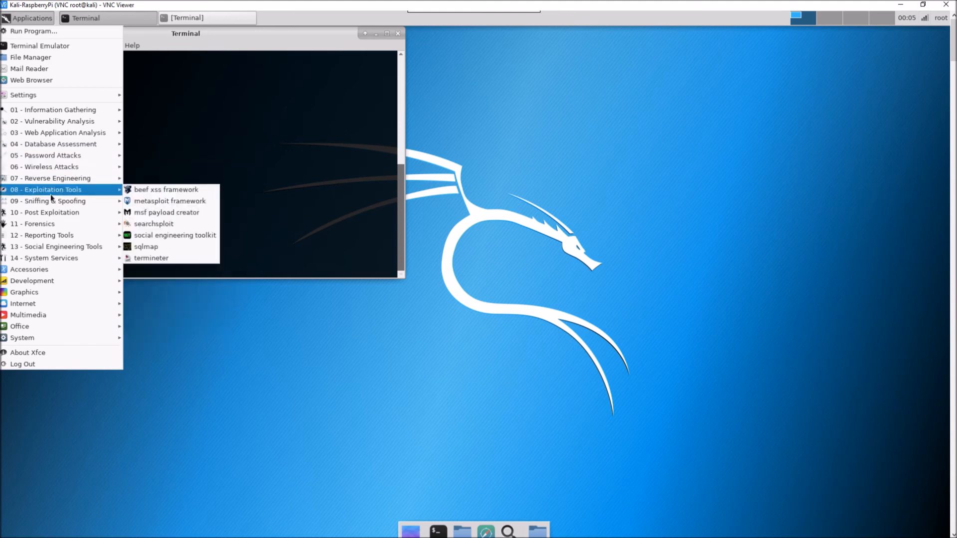
pyautogui.moveTo(48, 200)
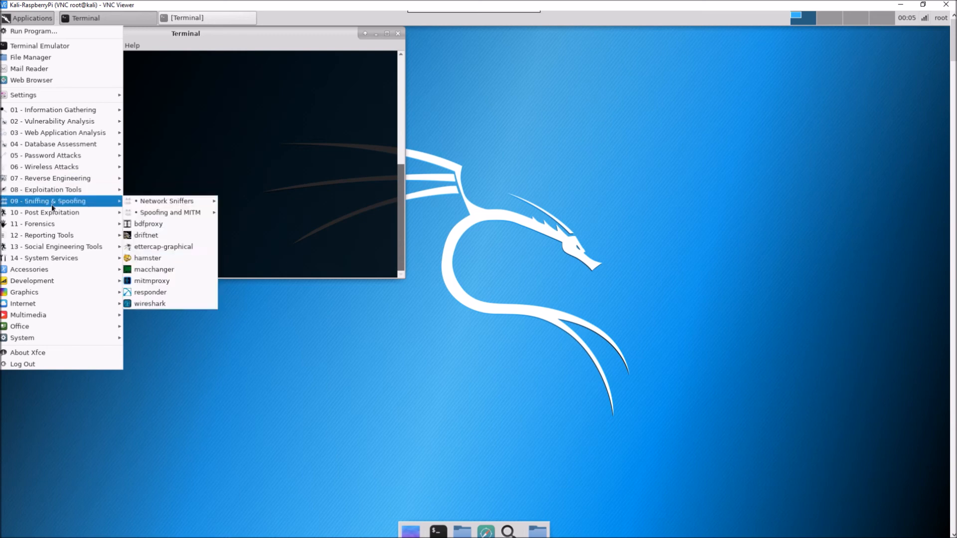
pyautogui.moveTo(45, 212)
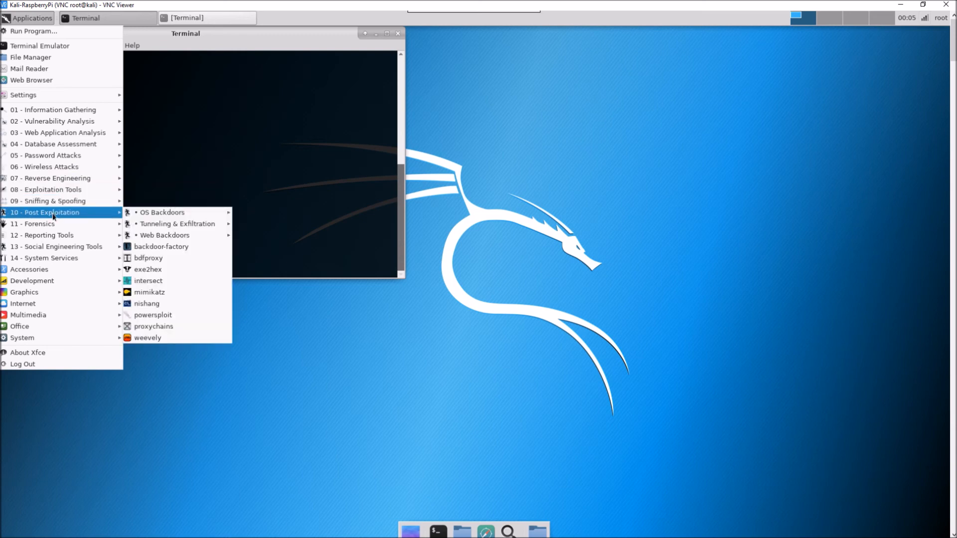
pyautogui.moveTo(52, 225)
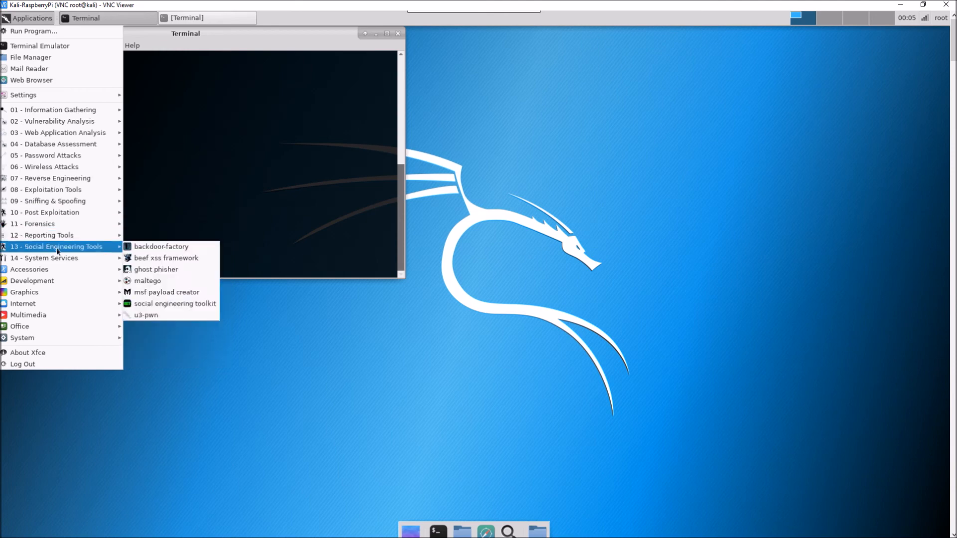
pyautogui.moveTo(54, 257)
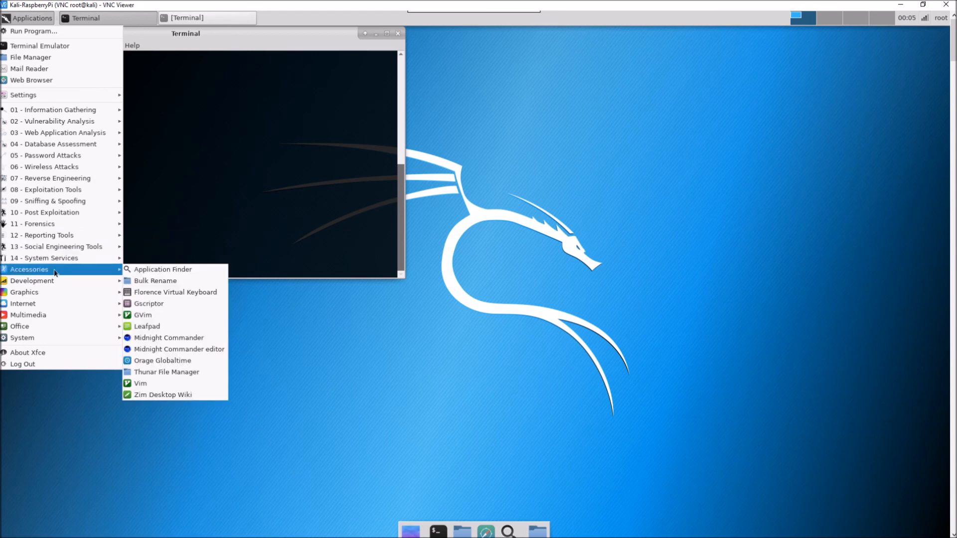
pyautogui.moveTo(48, 303)
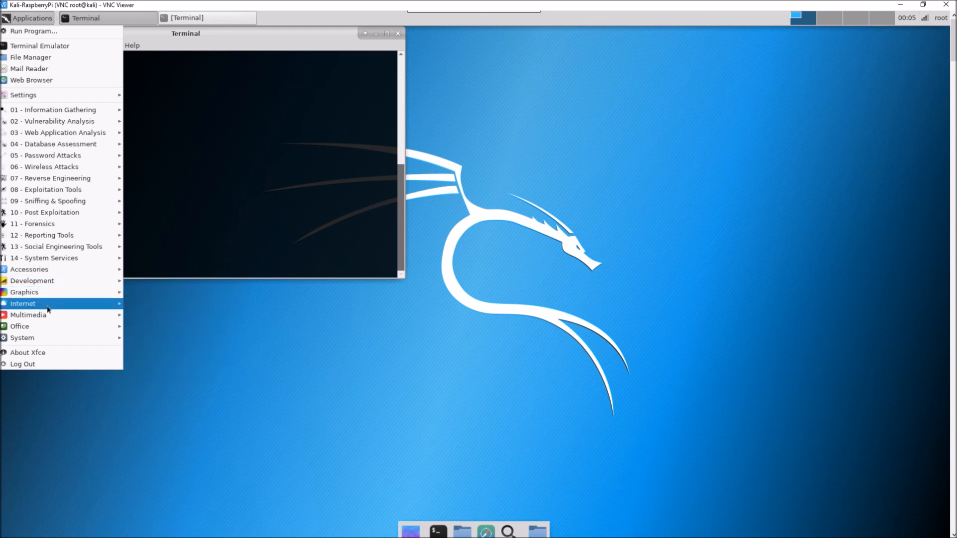
pyautogui.moveTo(23, 303)
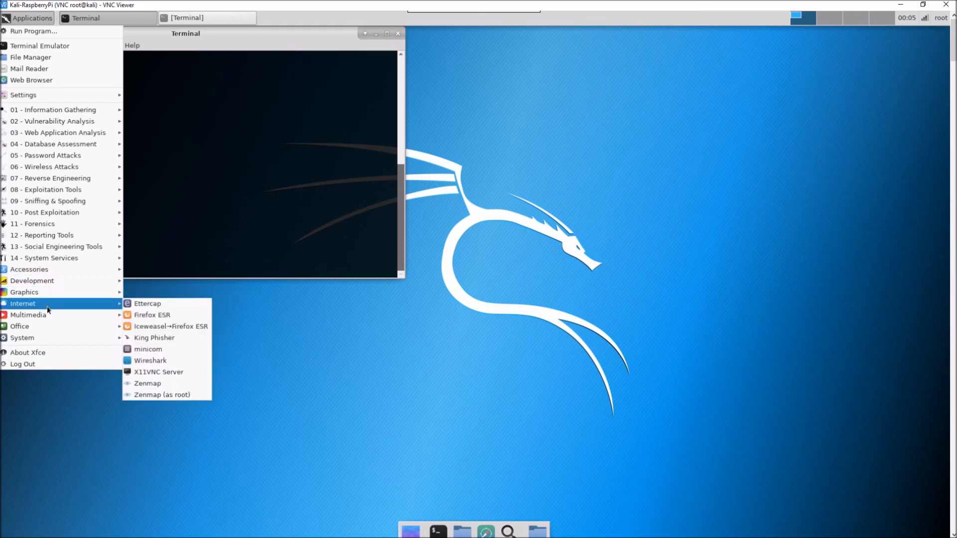